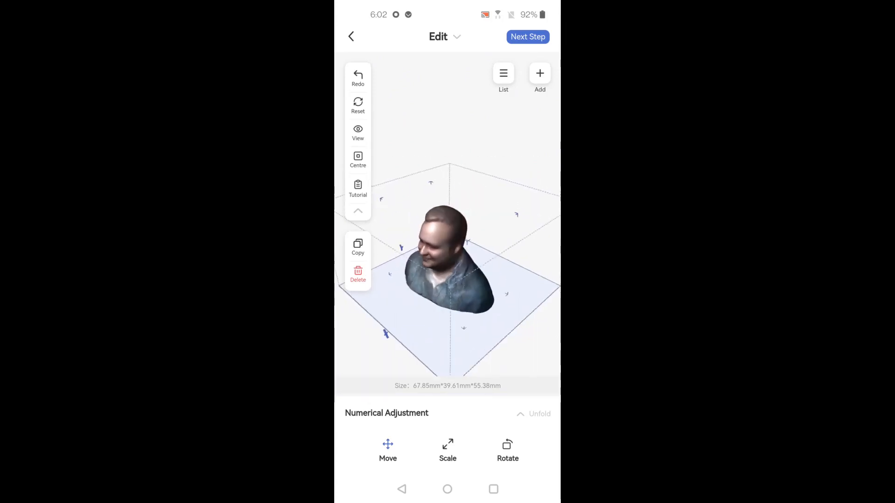
Leave the bust model editor for Home and start creating a new model.
click(351, 36)
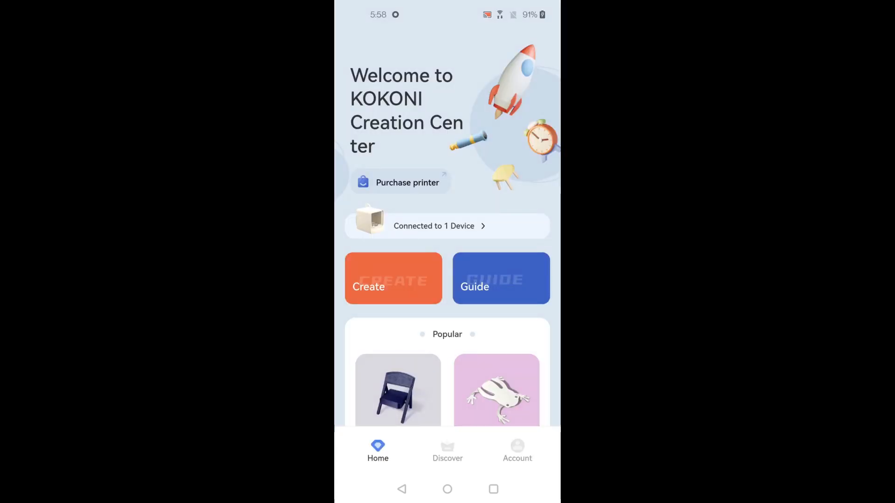
click(393, 279)
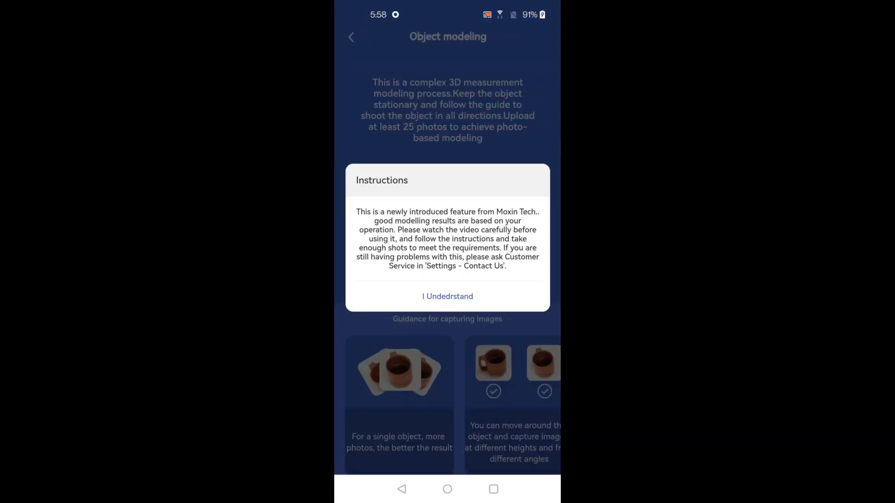
Dismiss both modeling notices and the ARCore Tips prompt, then start a Creality Scan scan.
click(447, 297)
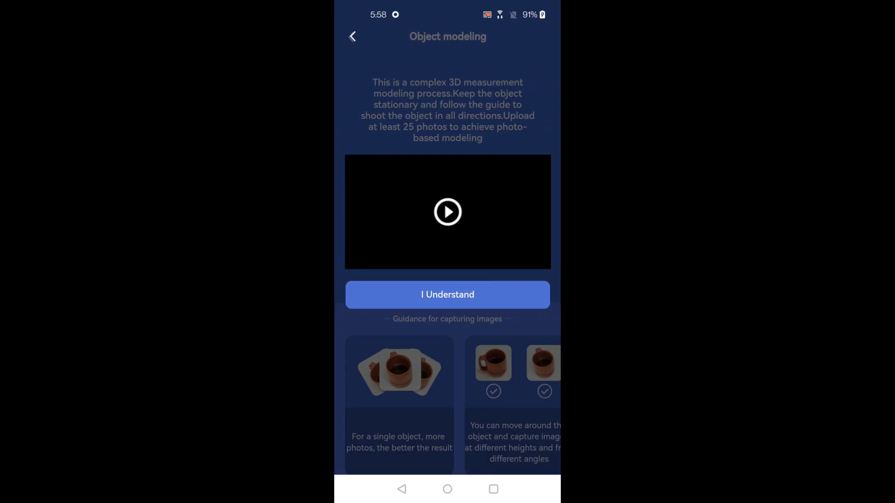
click(447, 295)
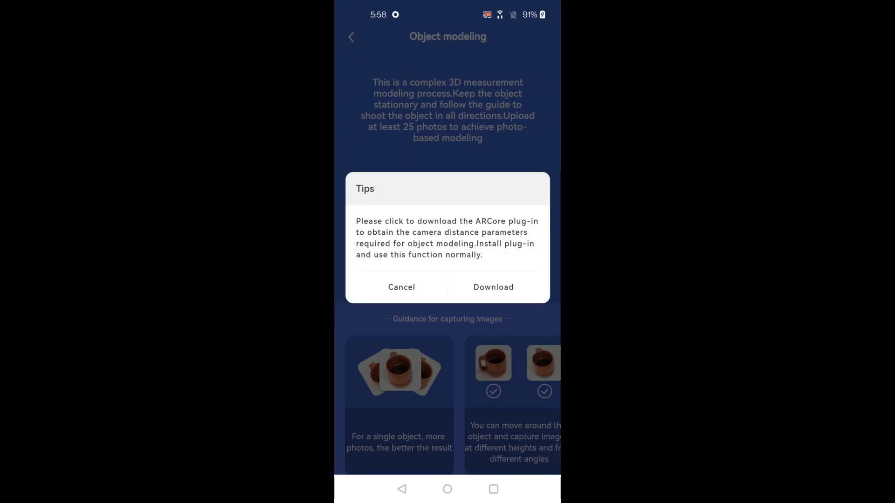
click(493, 287)
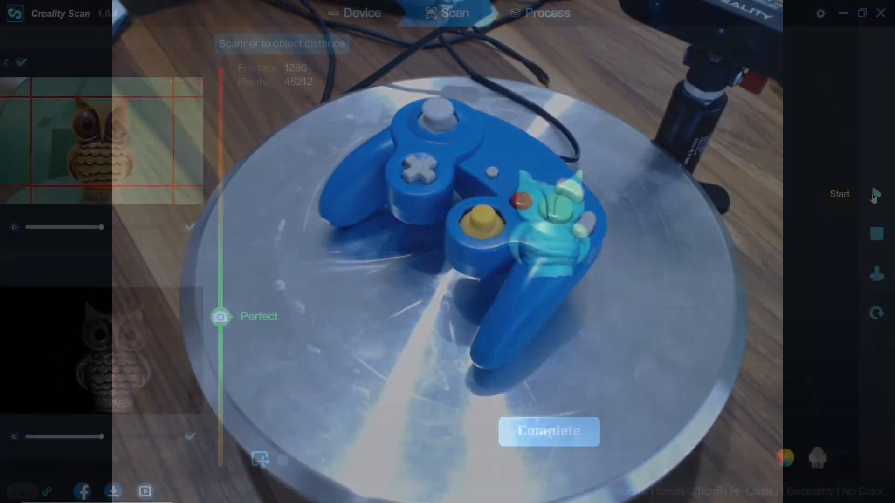
click(877, 194)
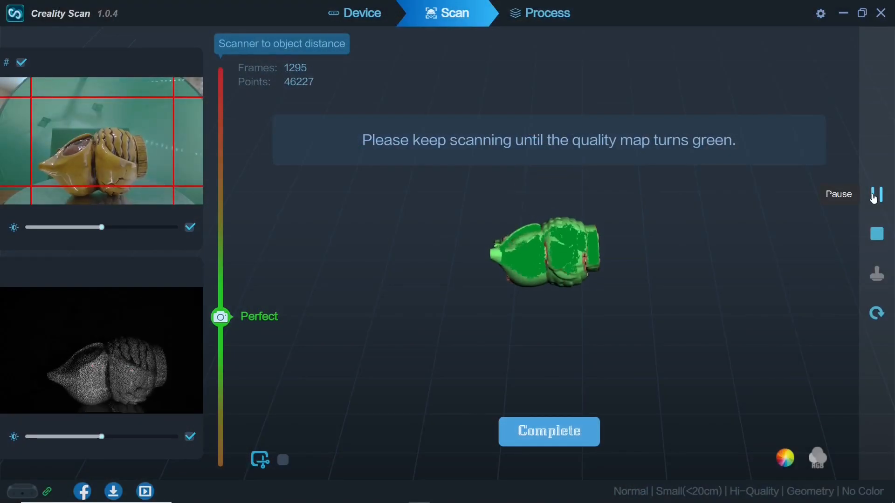